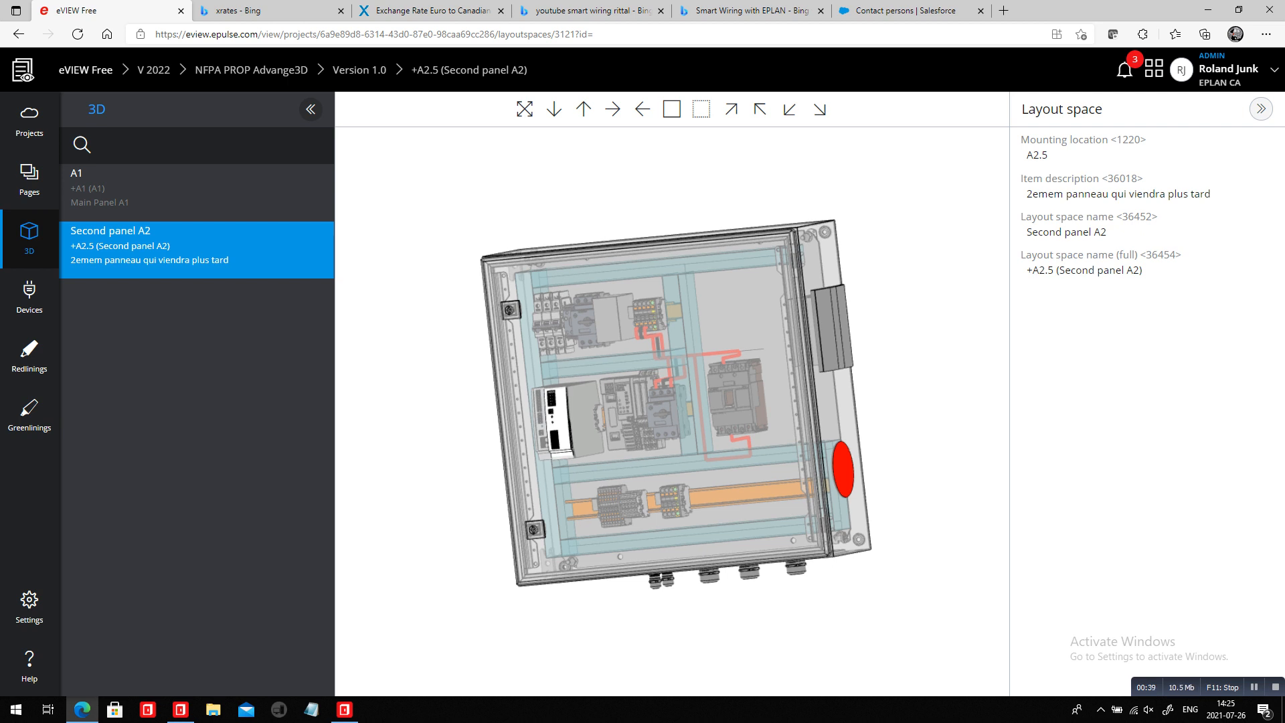
- In the Pages navigator, expand the Kitting and Assembly of Panel groups for A2.5
{"action": "left_click", "coordinate": [30, 179]}
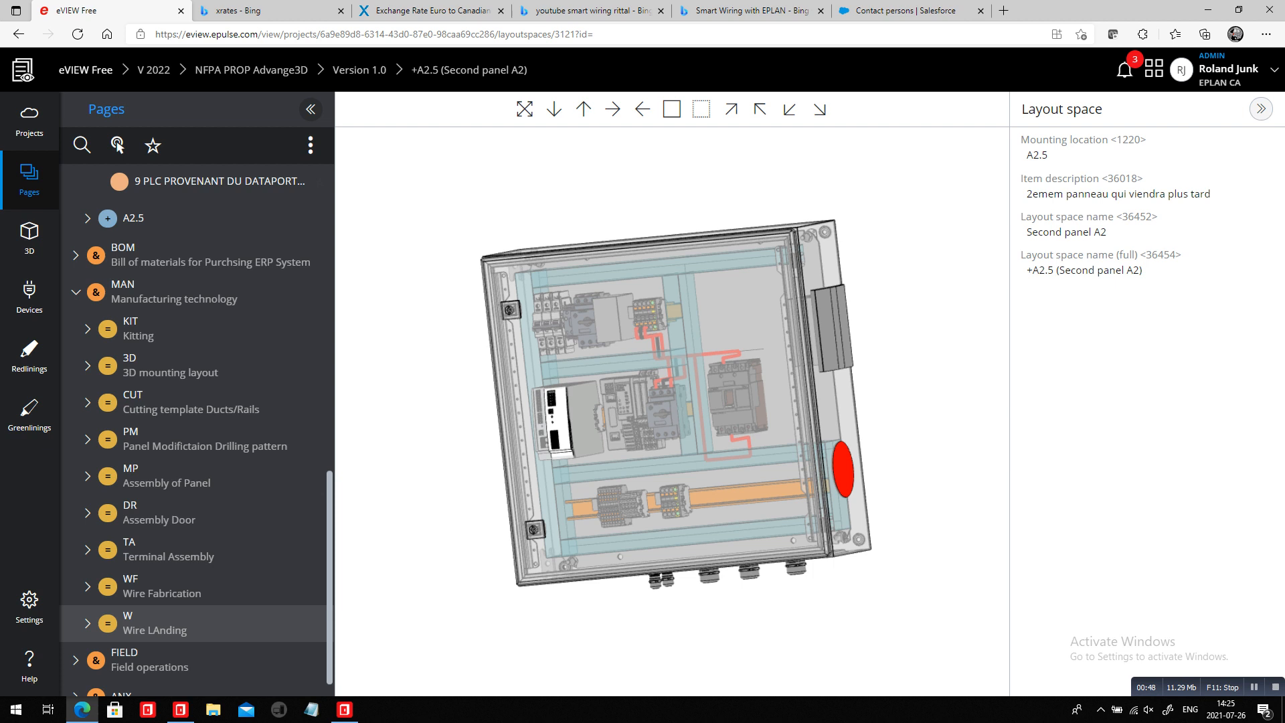
{"action": "left_click", "coordinate": [87, 315]}
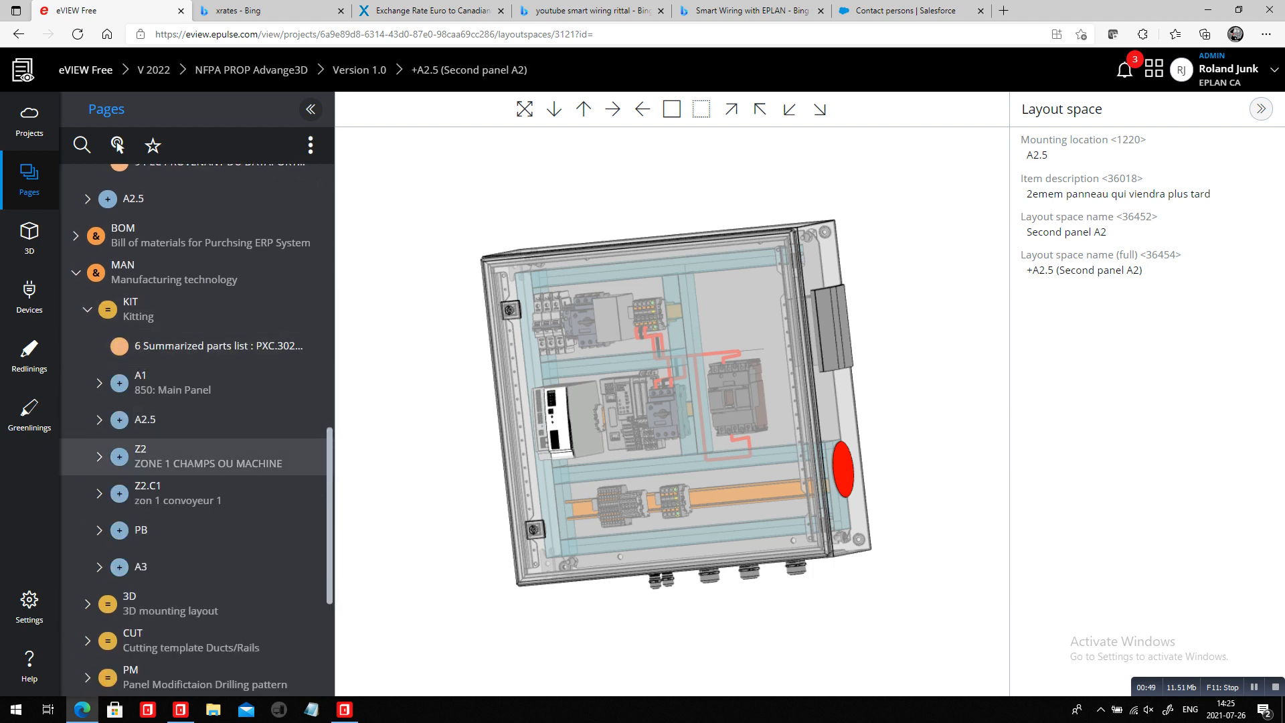
{"action": "scroll", "scroll_direction": "down", "scroll_amount": 3}
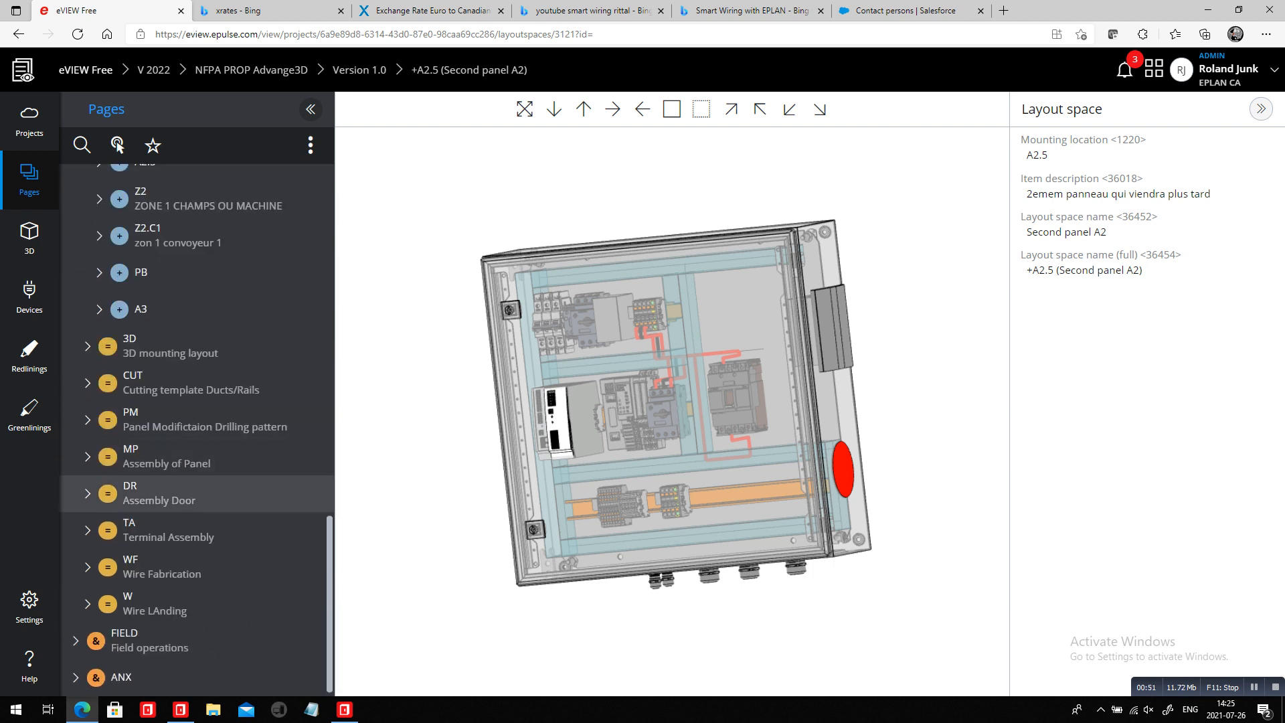
{"action": "left_click", "coordinate": [167, 456]}
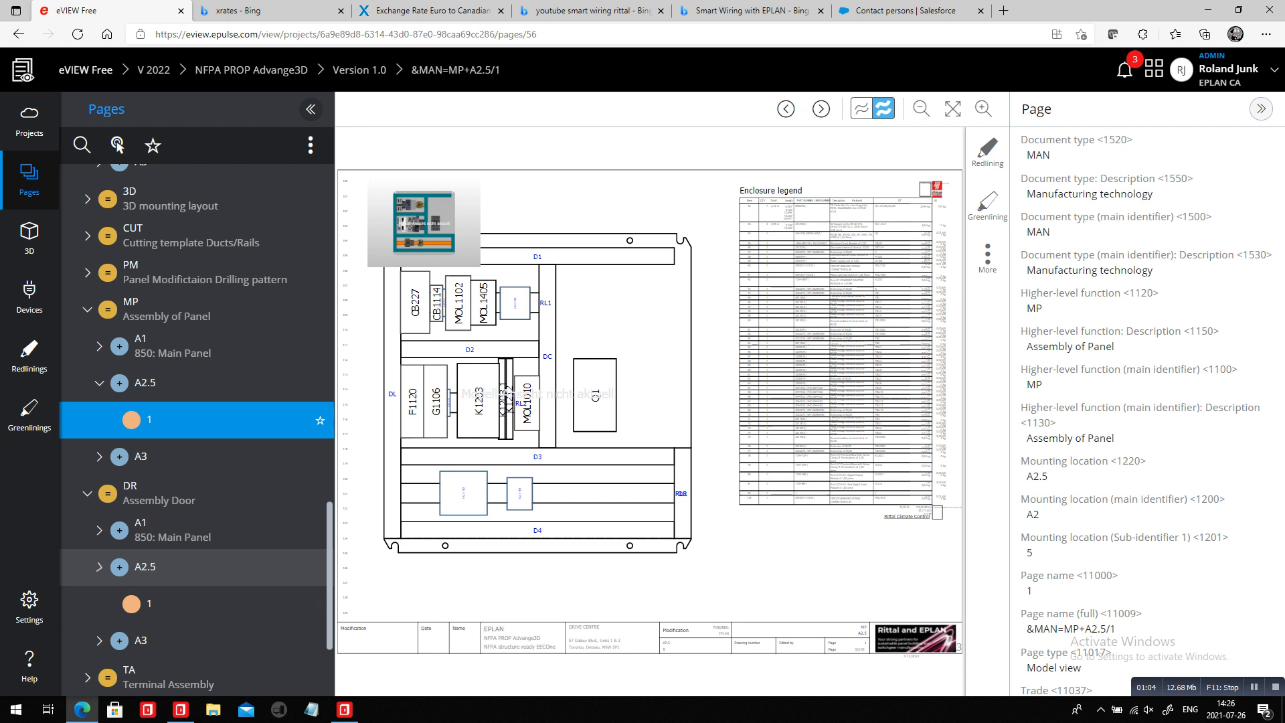
- Switch from eVIEW Free to EPLAN Pro Panel using its taskbar icon
{"action": "left_click", "coordinate": [149, 603]}
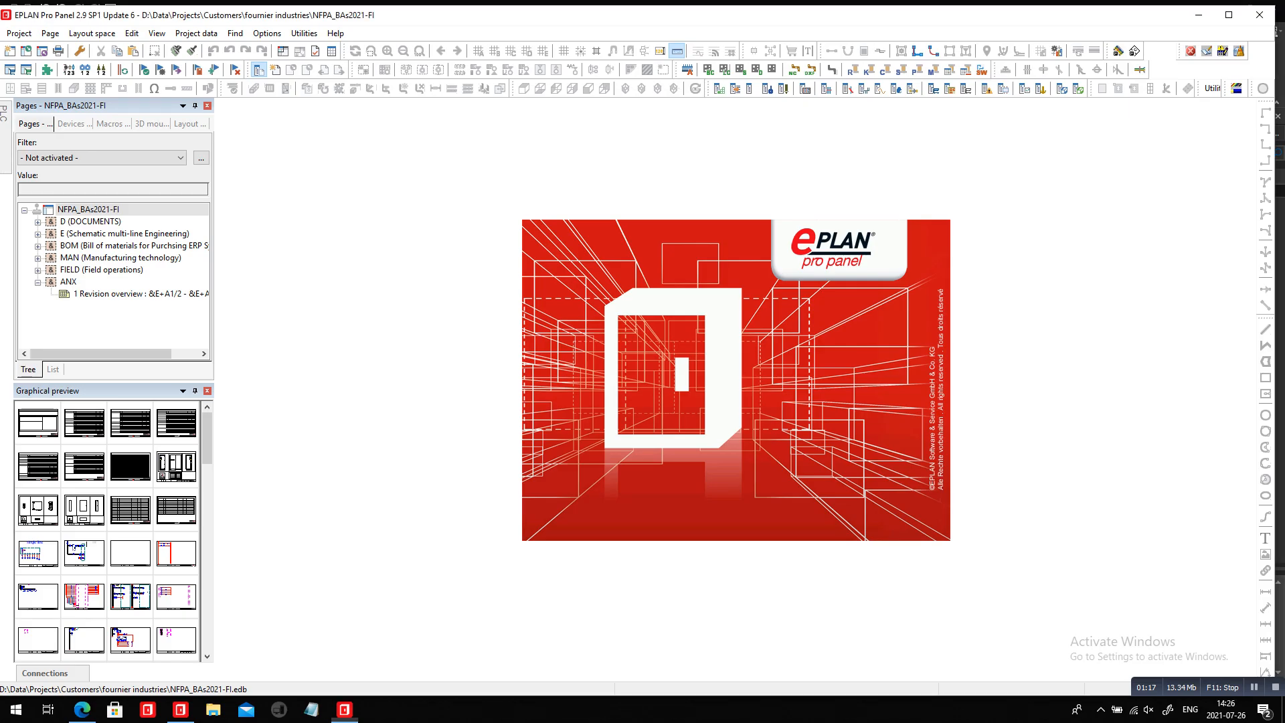
- Bring the EPLAN Pro Panel 2022 window with the Second panel A2 layout forward
{"action": "key", "text": "alt+tab"}
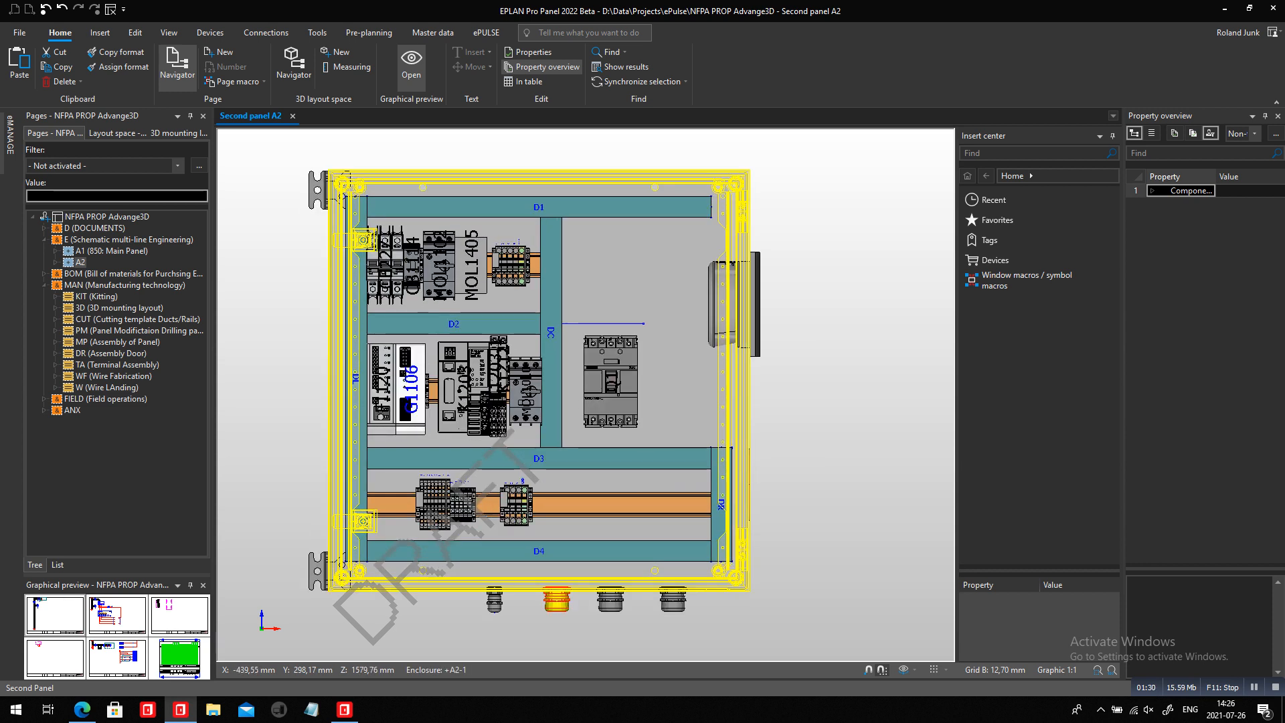
- Inspect the 600x600x210 enclosure's item data in its Properties dialog, then close it
{"action": "left_click", "coordinate": [168, 32]}
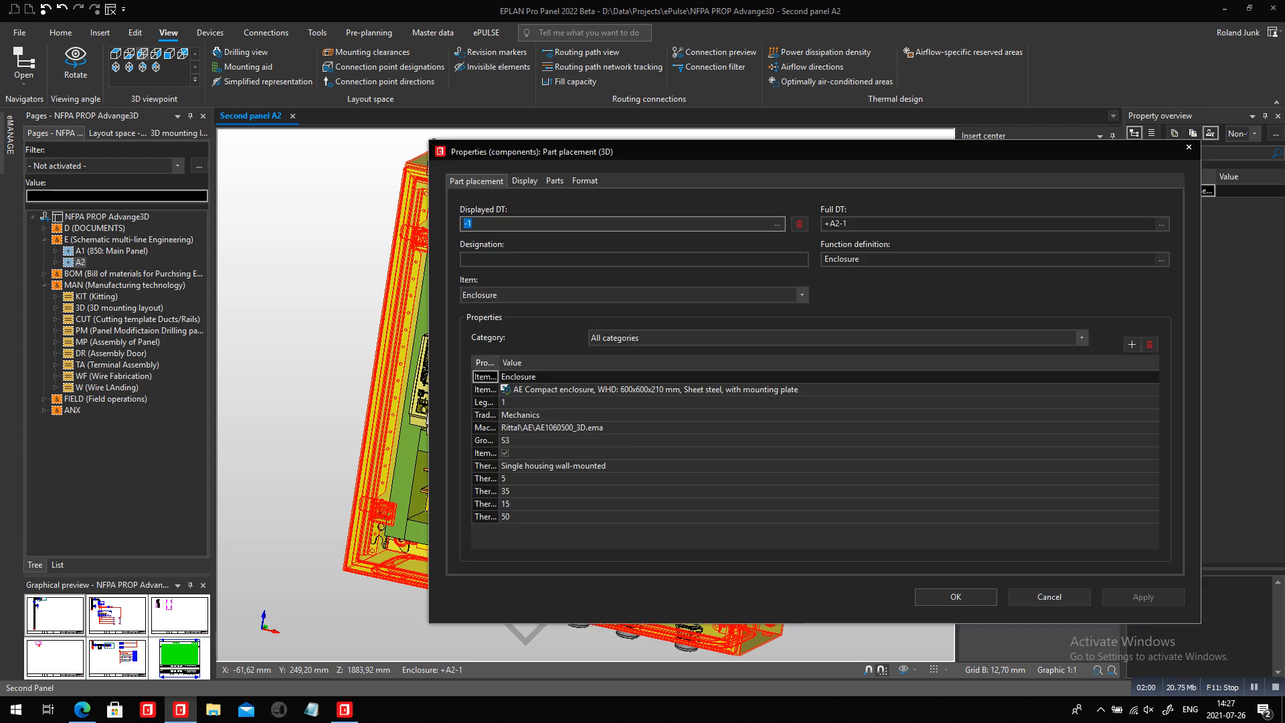
{"action": "left_click", "coordinate": [555, 180]}
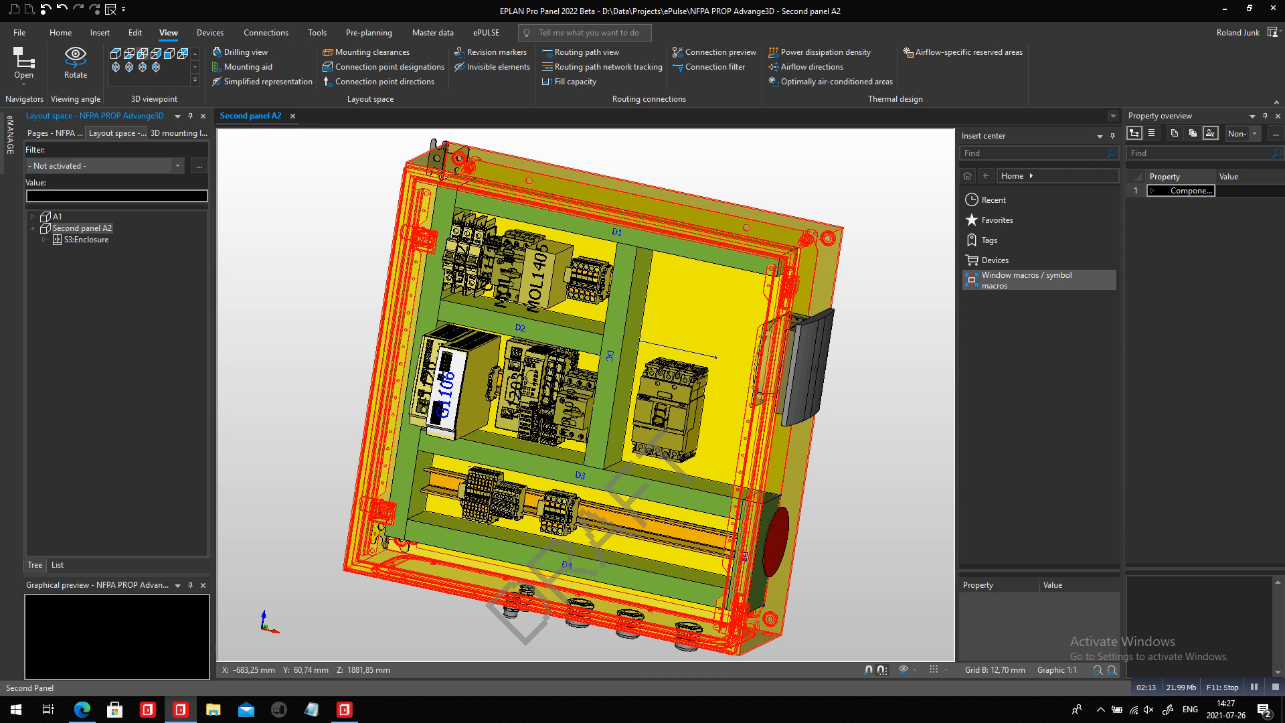
- Choose Exchange parts for S3:Enclosure from its context menu
{"action": "right_click", "coordinate": [86, 239]}
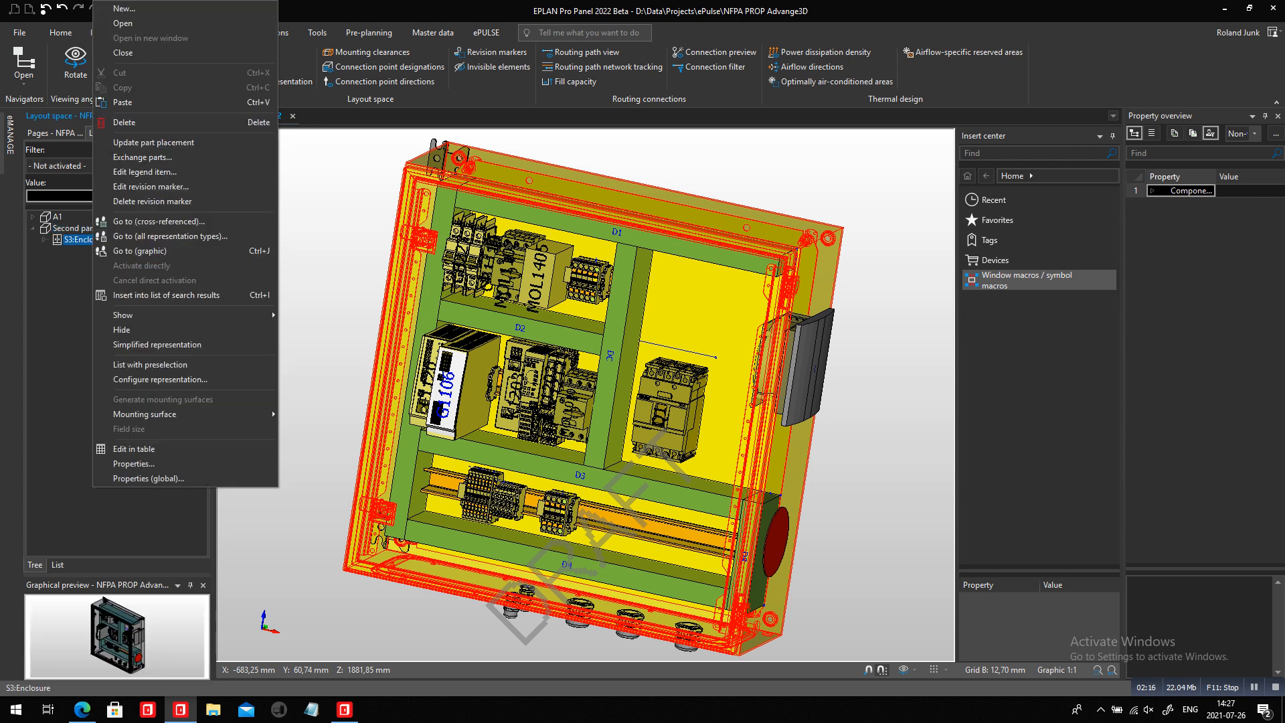
{"action": "mouse_move", "coordinate": [143, 157]}
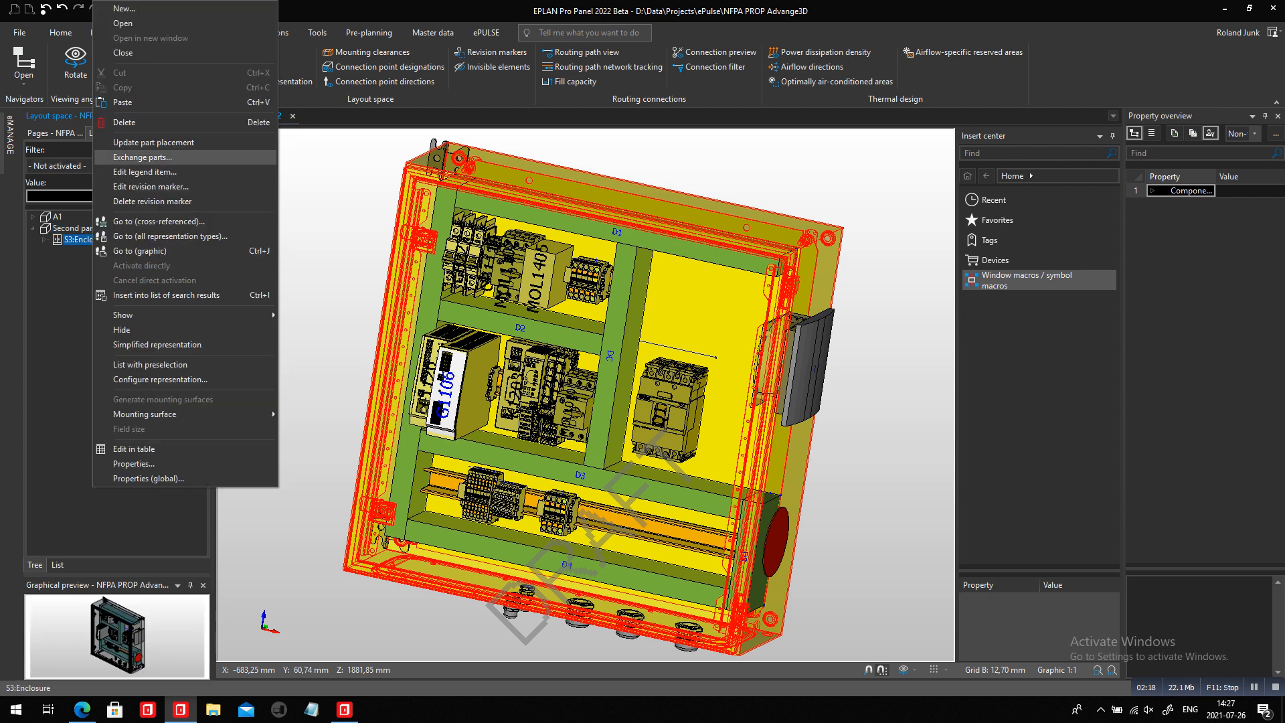
{"action": "left_click", "coordinate": [143, 157]}
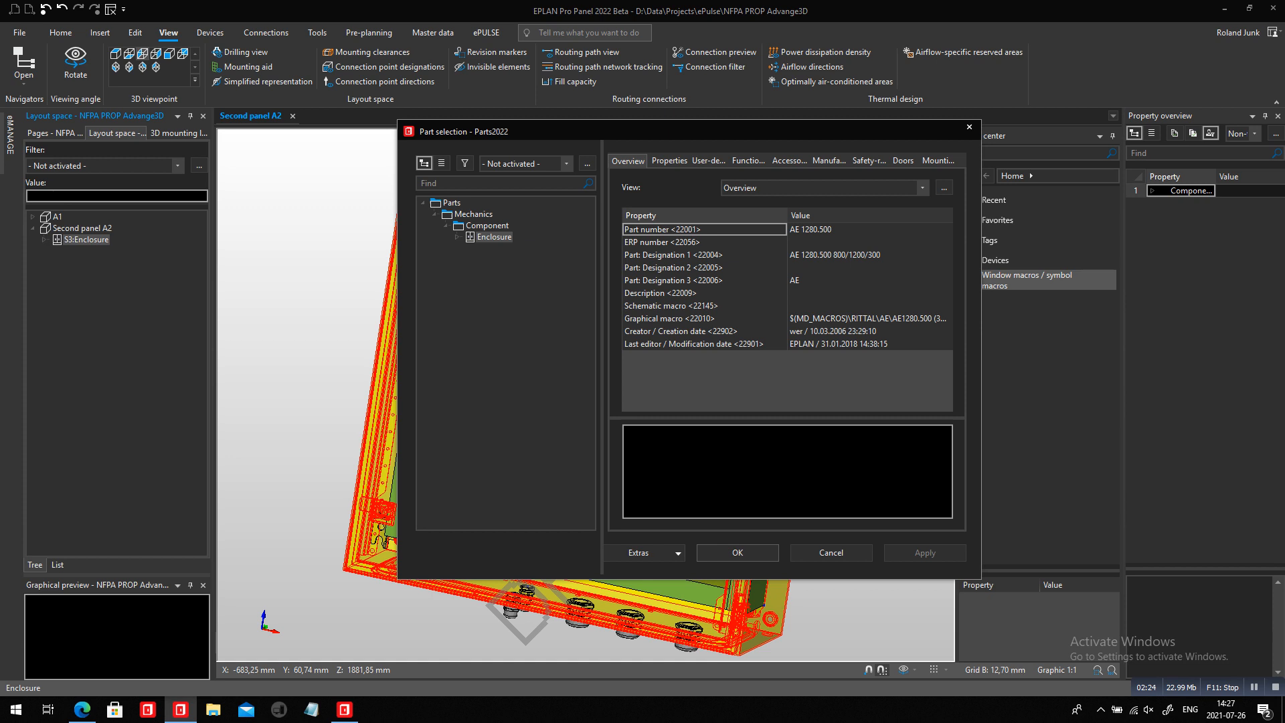
- Select Rittal RIT.1054500 under Enclosure > General in Part selection and confirm it
{"action": "left_click", "coordinate": [470, 237]}
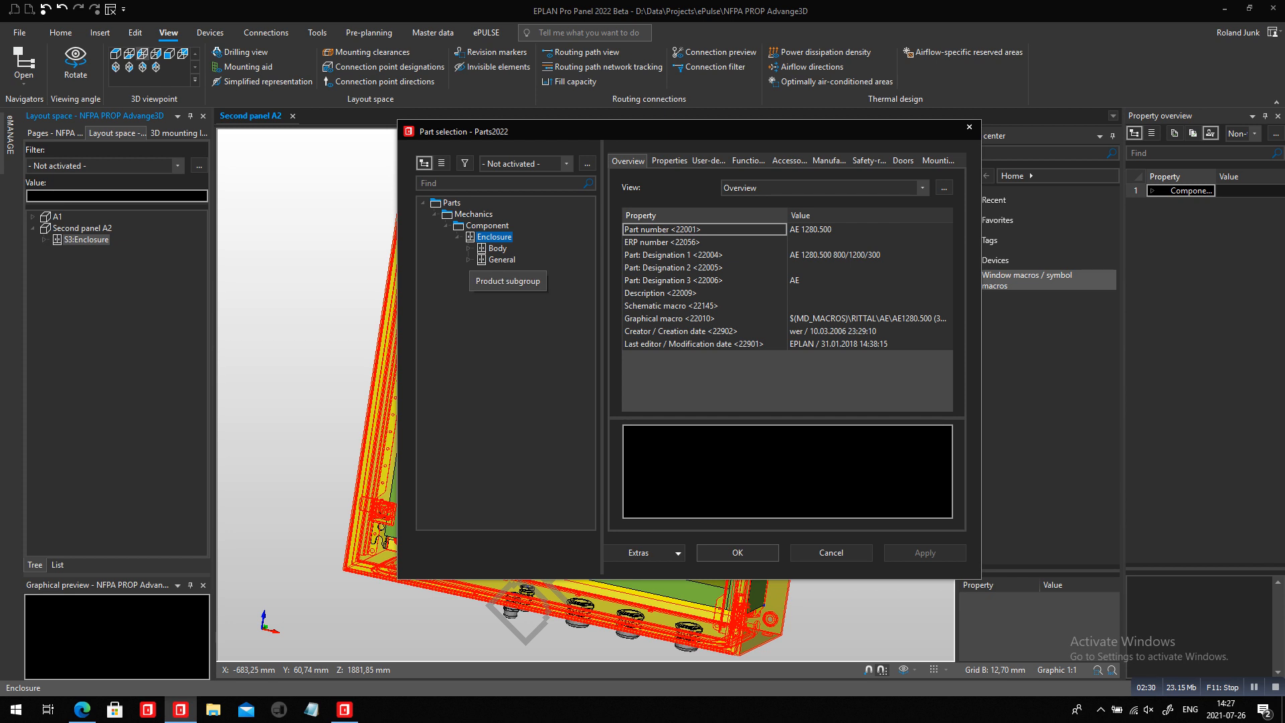
{"action": "left_click", "coordinate": [500, 259]}
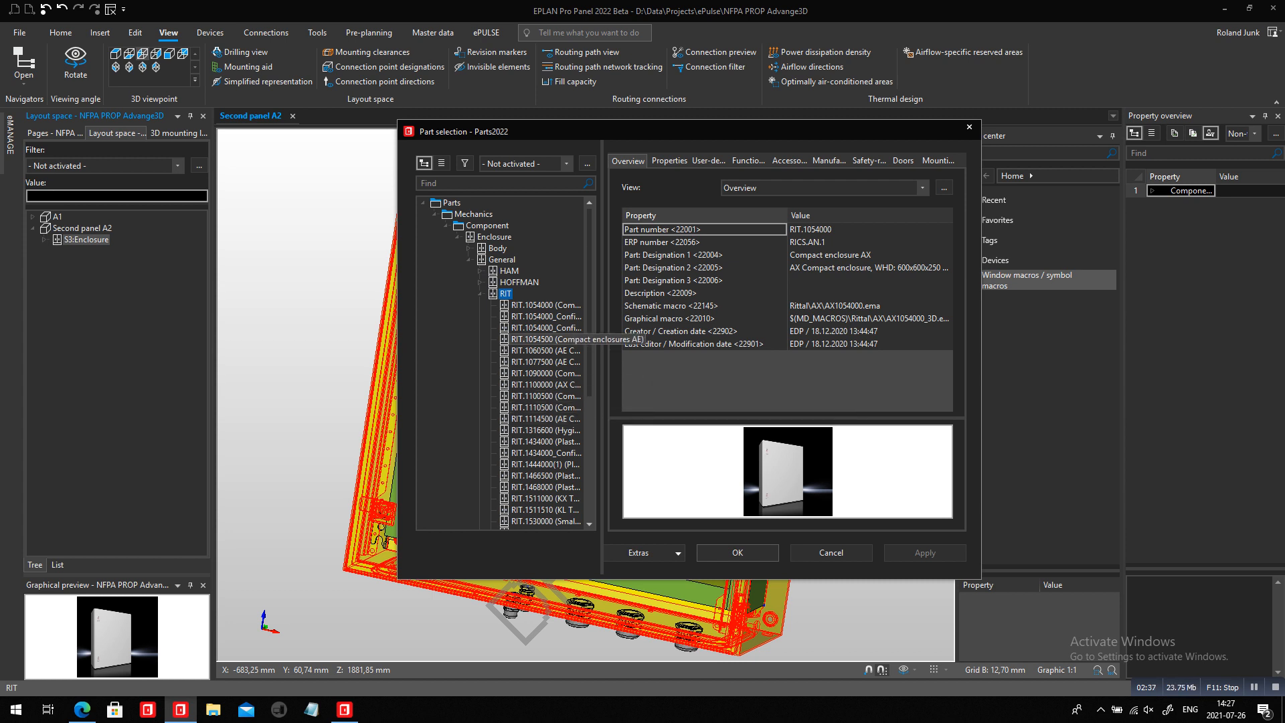
{"action": "left_click", "coordinate": [547, 339]}
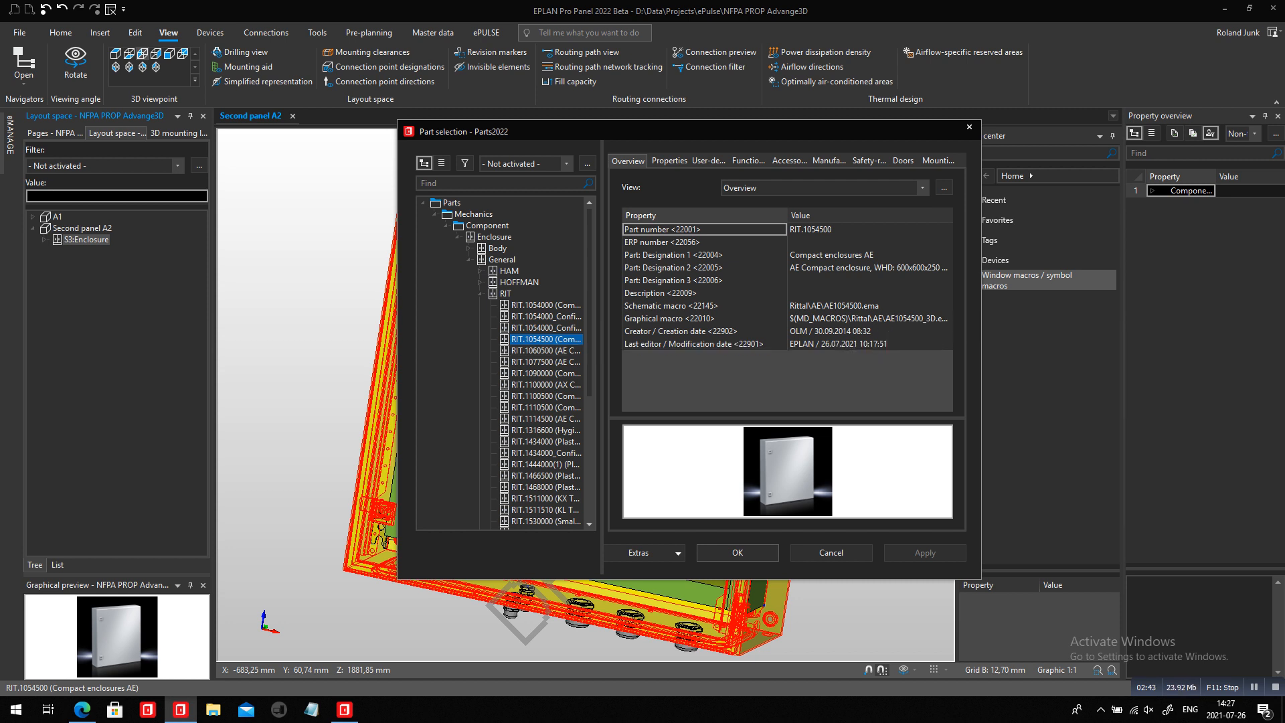
{"action": "left_click", "coordinate": [735, 552]}
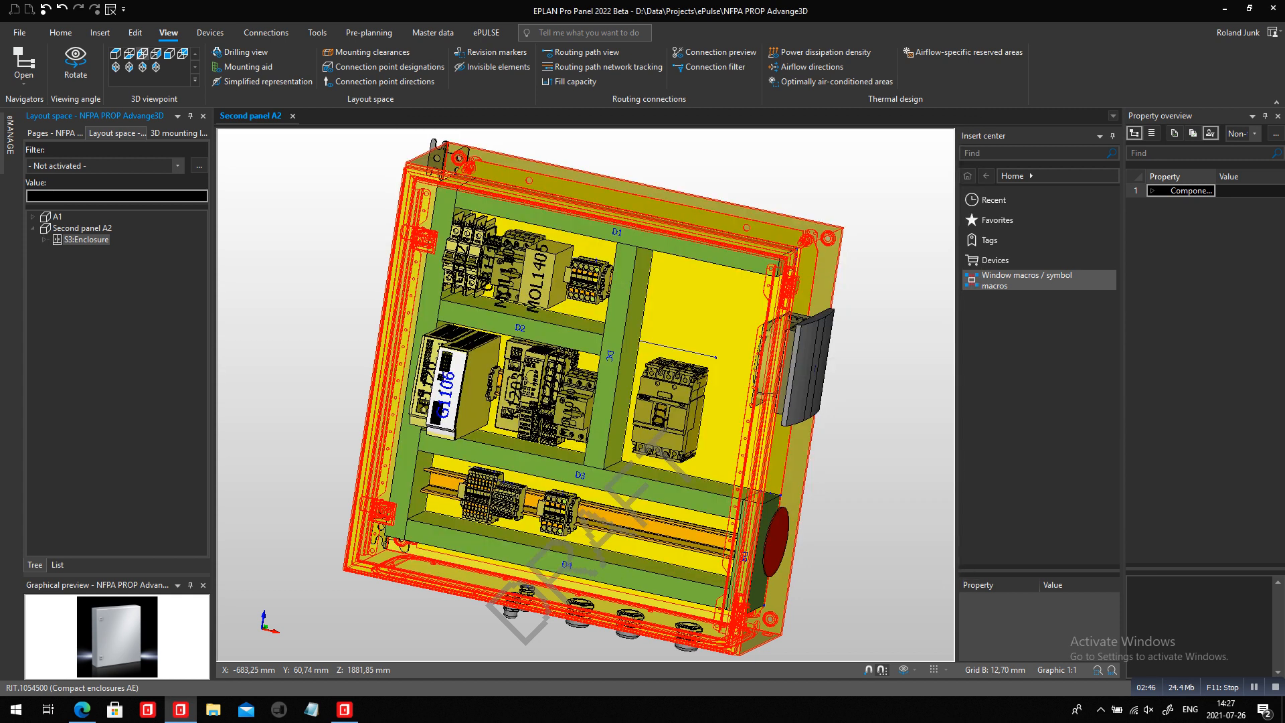
{"action": "left_click", "coordinate": [85, 240]}
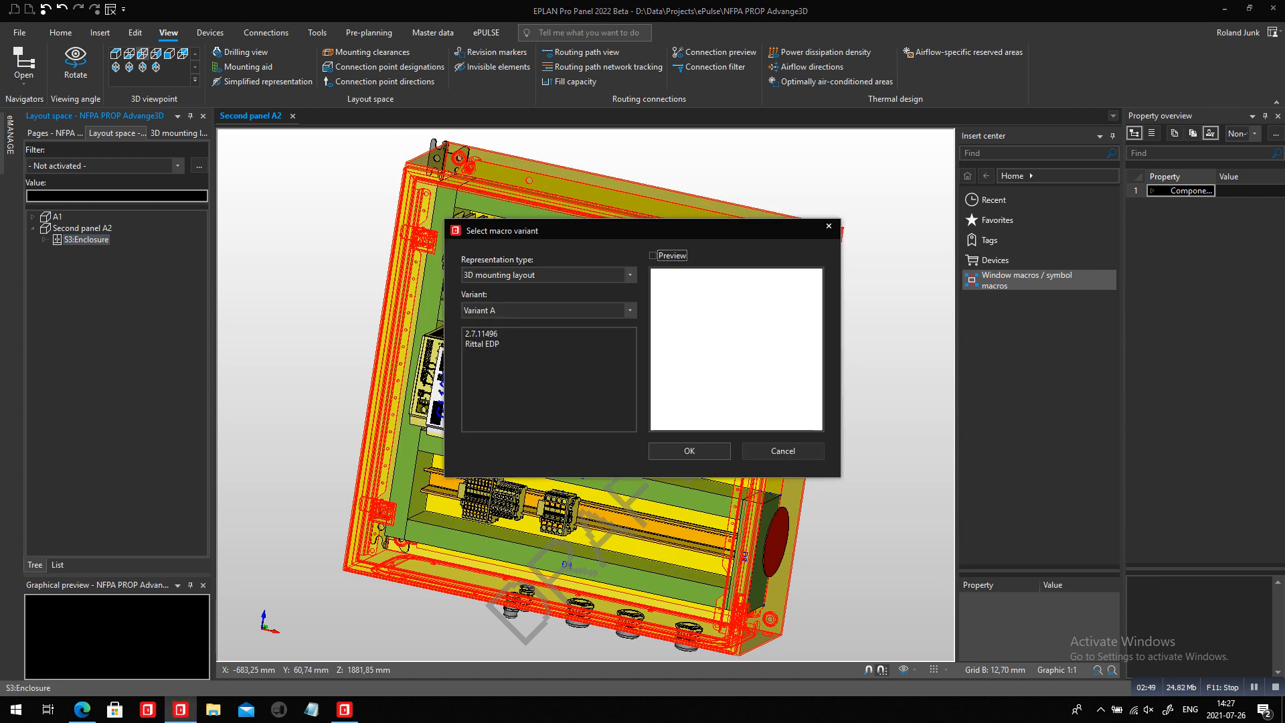
- Accept macro Variant A and acknowledge the 68-placement exchange message
{"action": "left_click", "coordinate": [689, 451]}
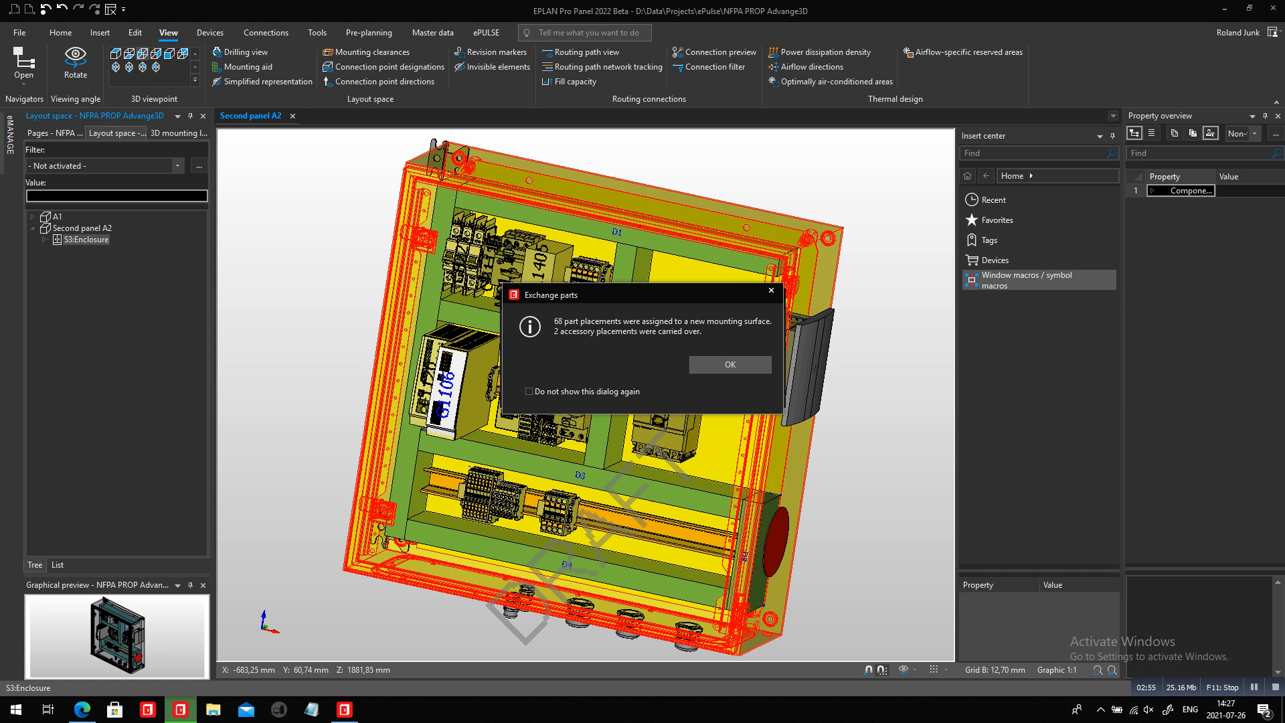
{"action": "left_click", "coordinate": [729, 364]}
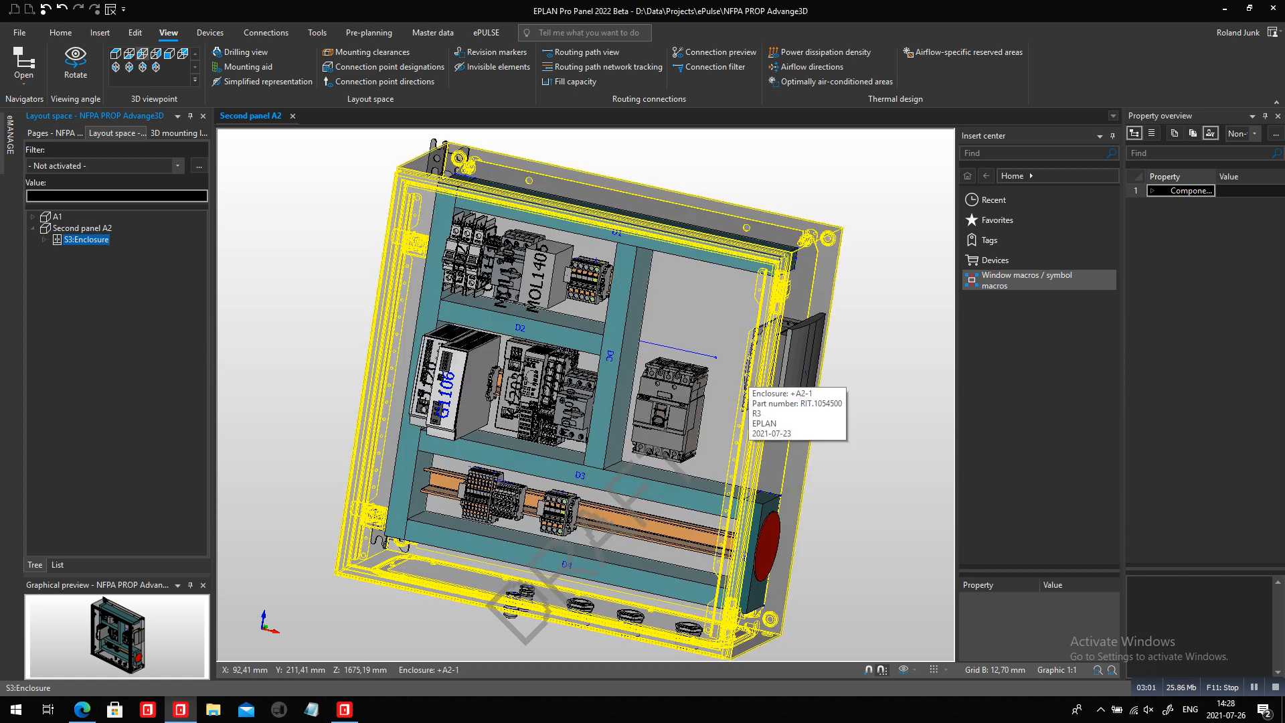